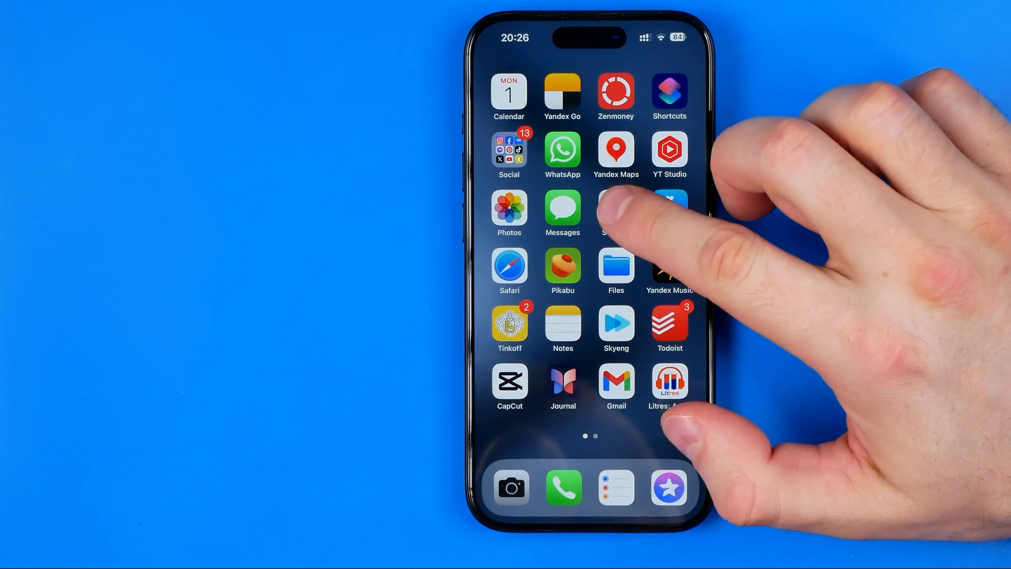
- Launch Settings from the home screen and scroll to the General and Display sections
click(615, 212)
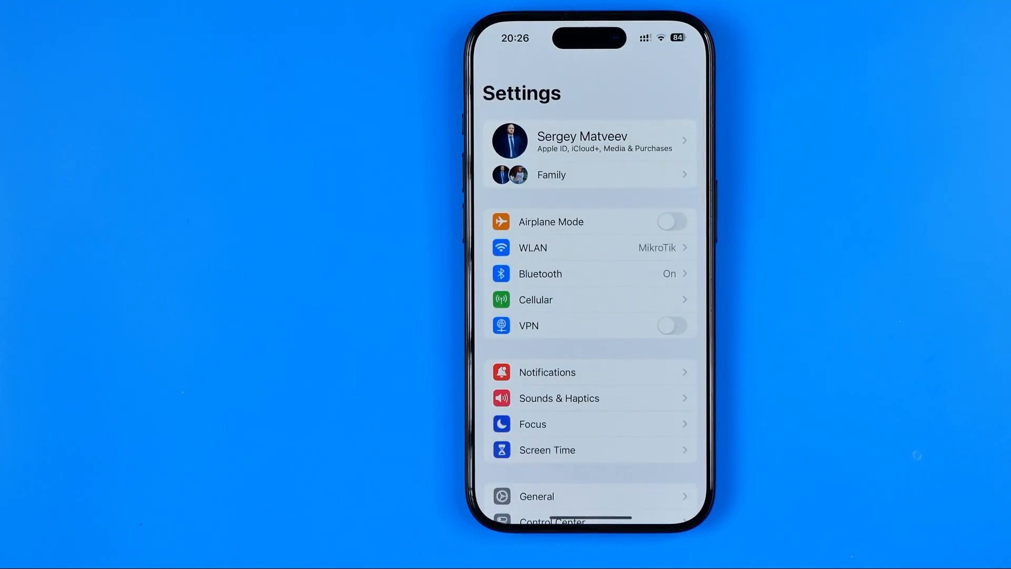
scroll(down, 3)
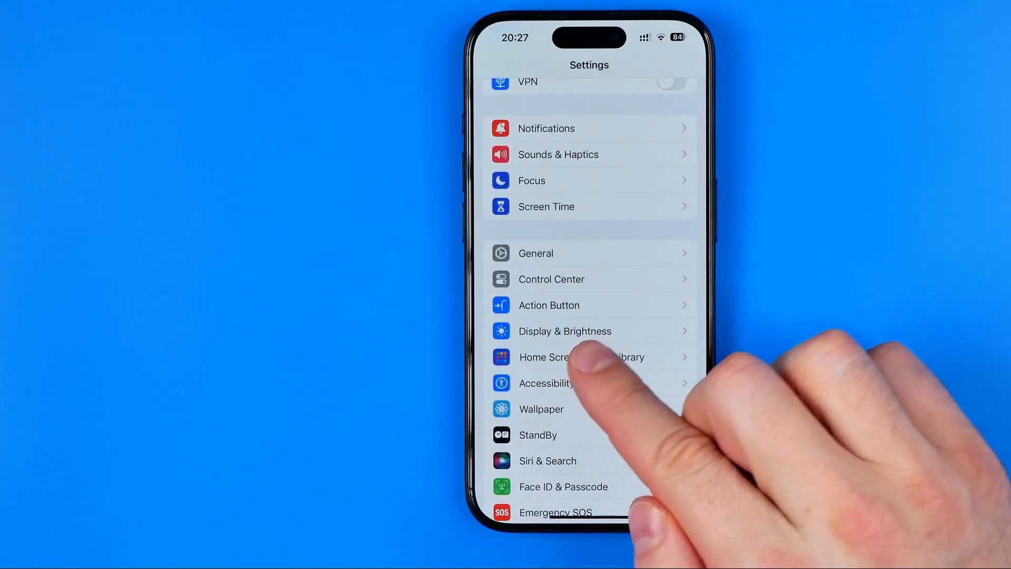
- Go into Display & Brightness and scroll down to reach Auto-Lock
click(564, 331)
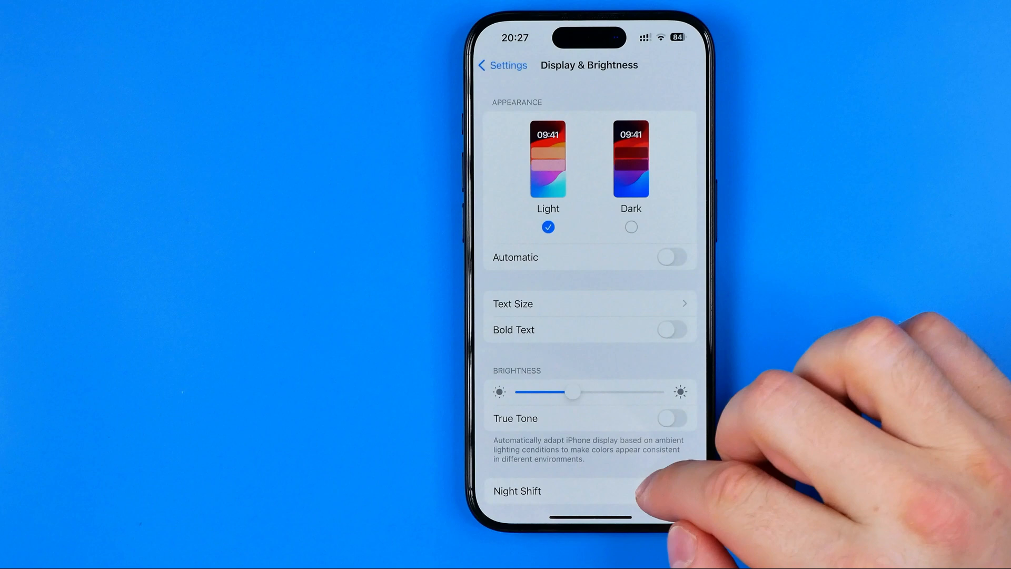
scroll(down, 3)
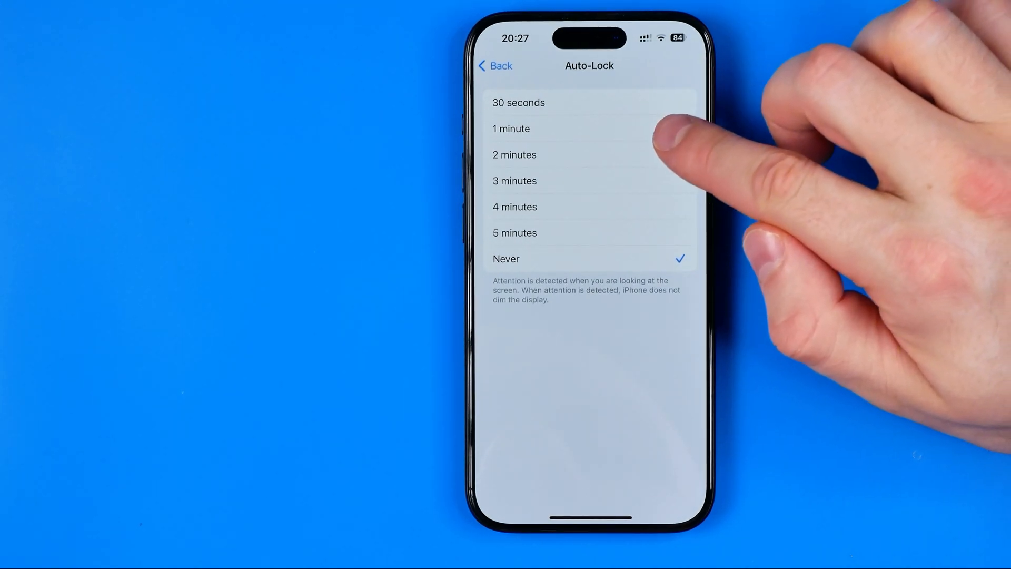
- Choose an Auto-Lock timeout instead of Never and return to Display & Brightness
click(511, 128)
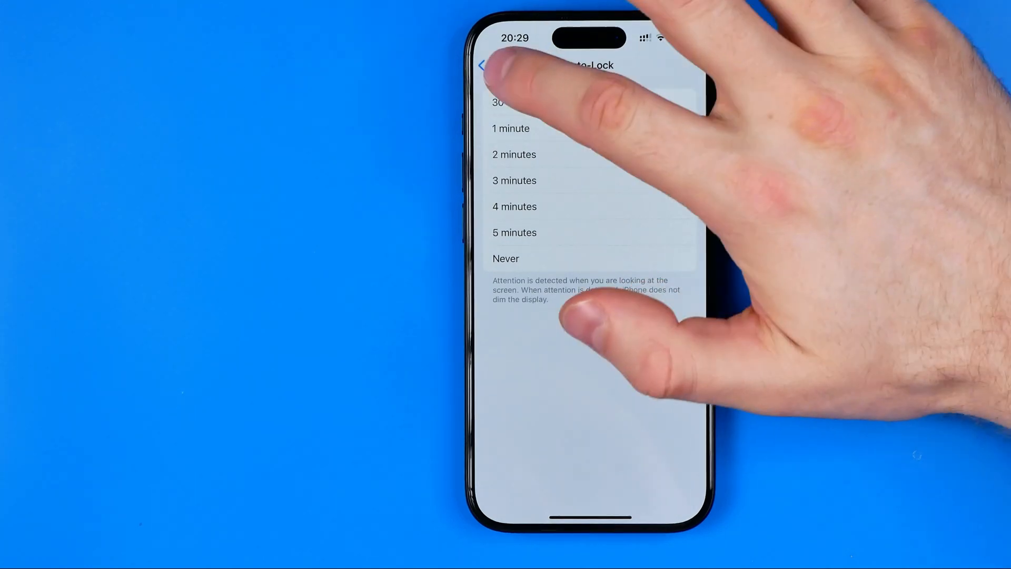
click(486, 64)
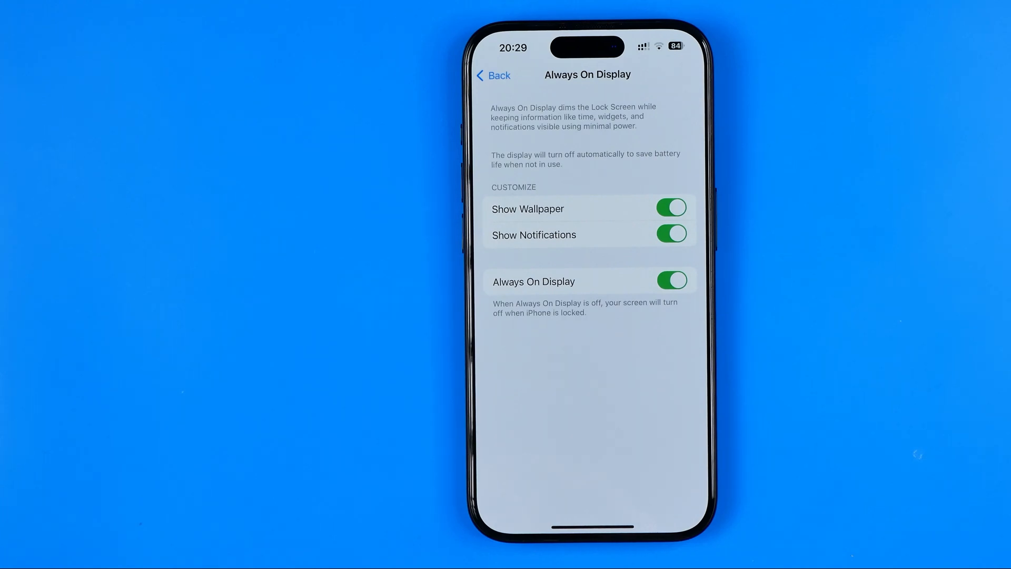
- Toggle Always On Display off on its settings page
click(671, 234)
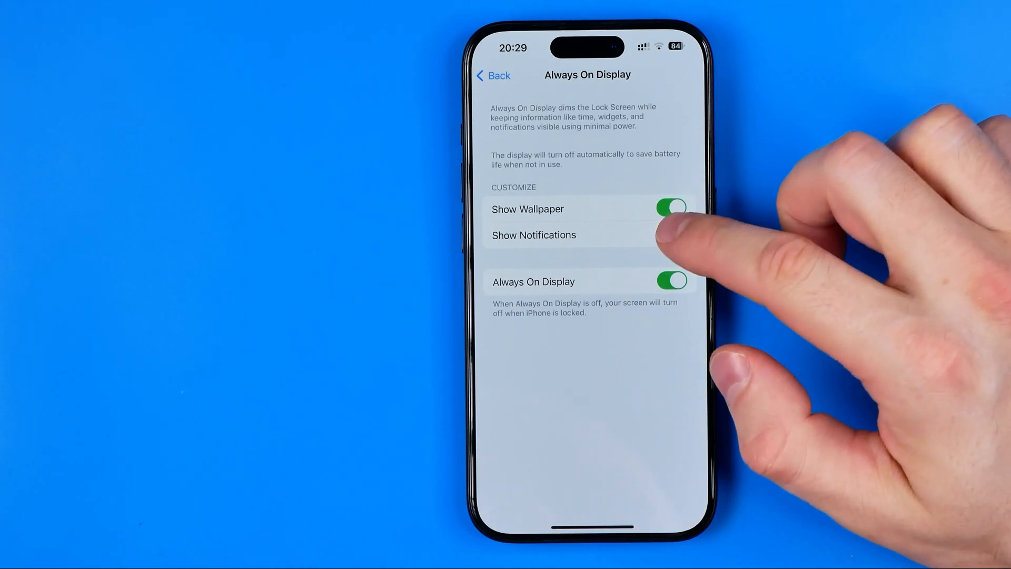
click(671, 207)
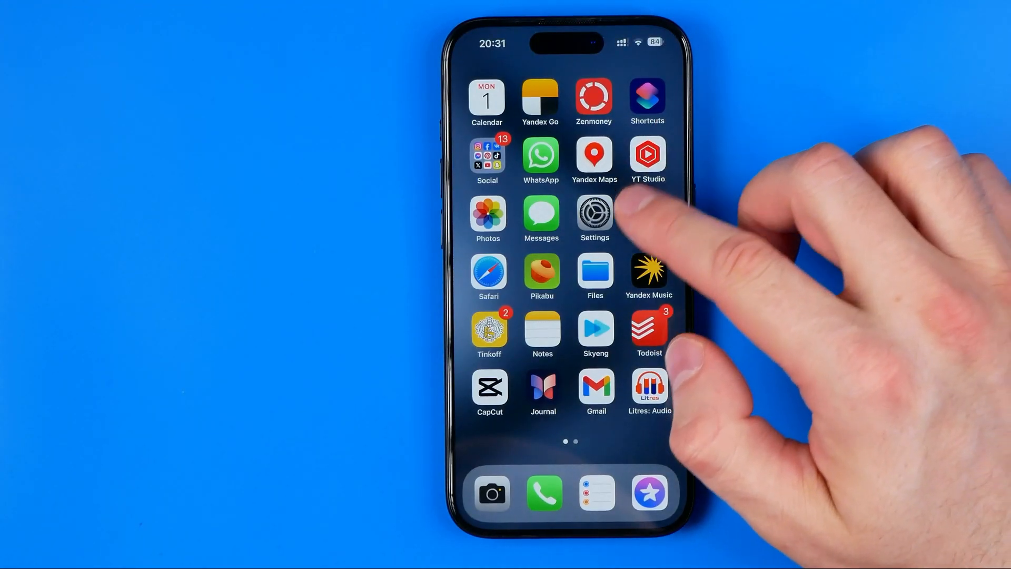
- Relaunch Settings from the home screen and navigate to the General page
click(594, 212)
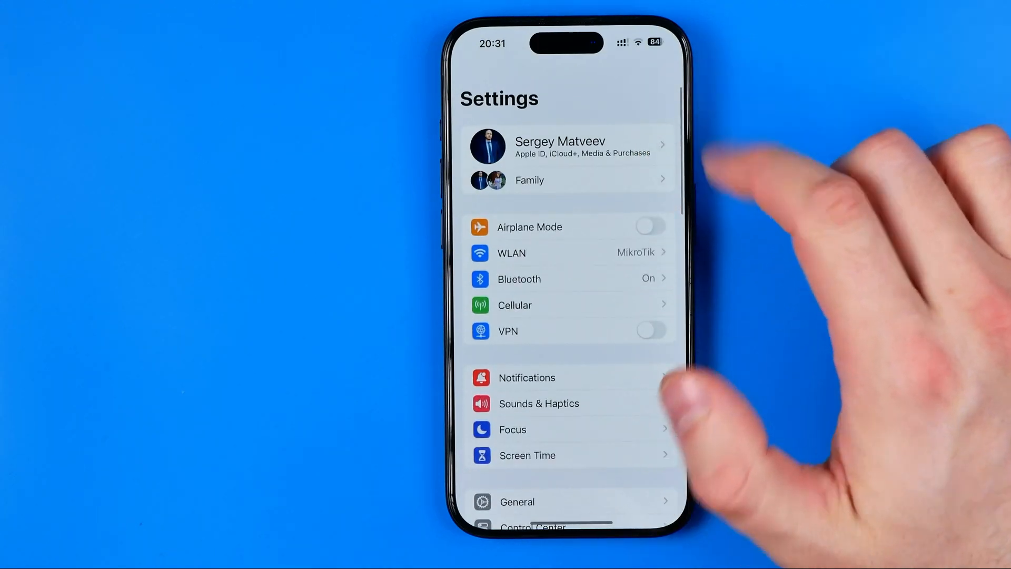
scroll(down, 3)
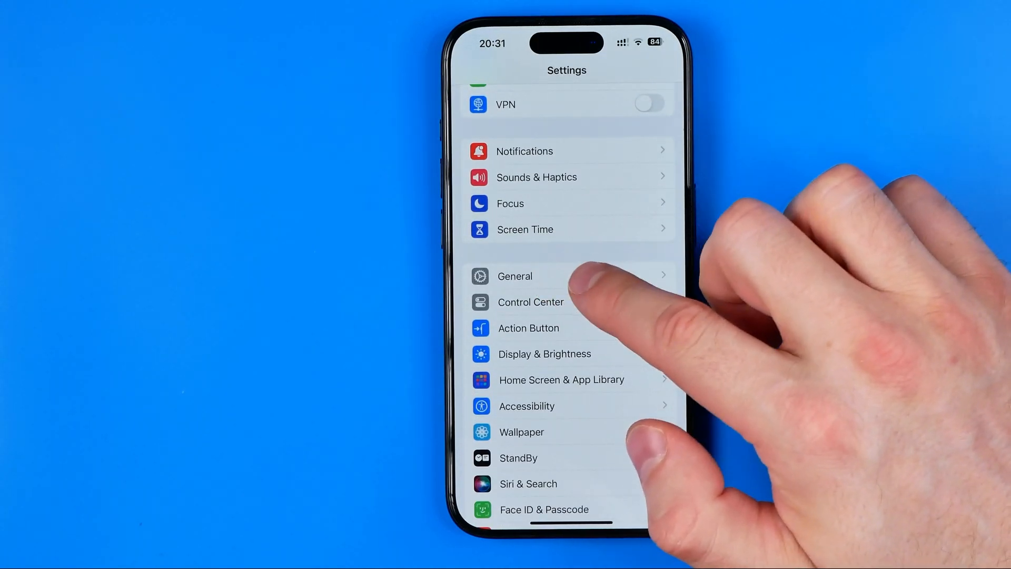
click(514, 276)
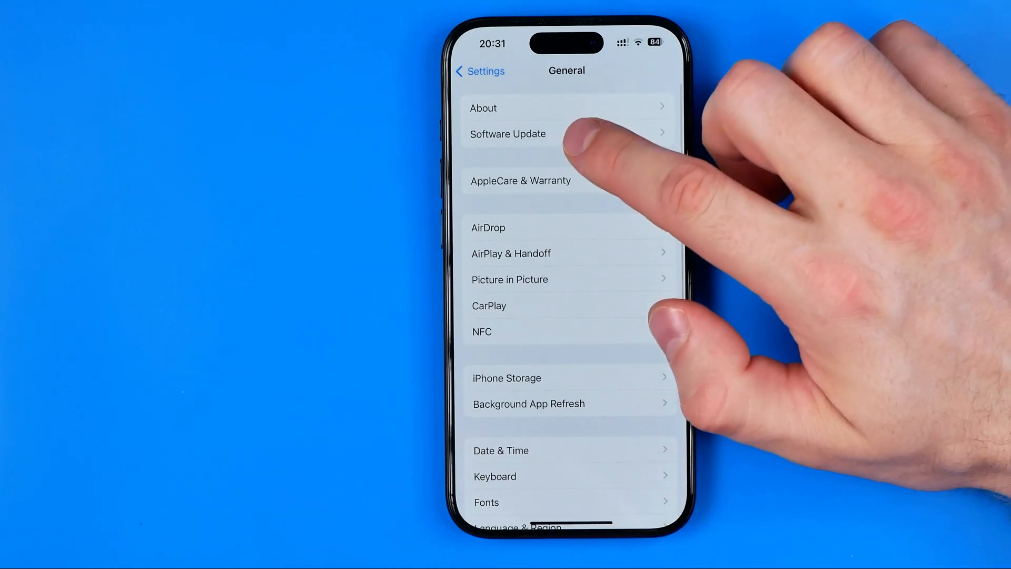